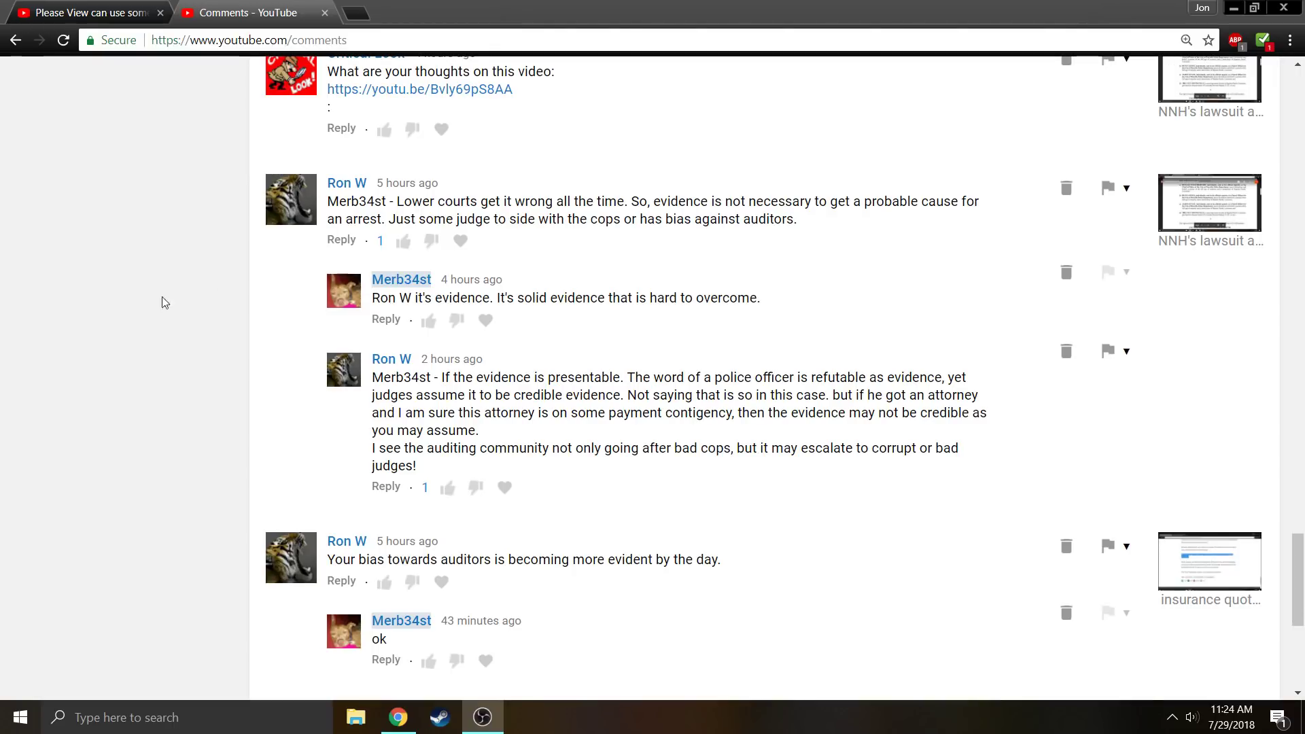
# Step: Switch to the 'Please View can use some help' video tab from the comments page
pyautogui.click(83, 12)
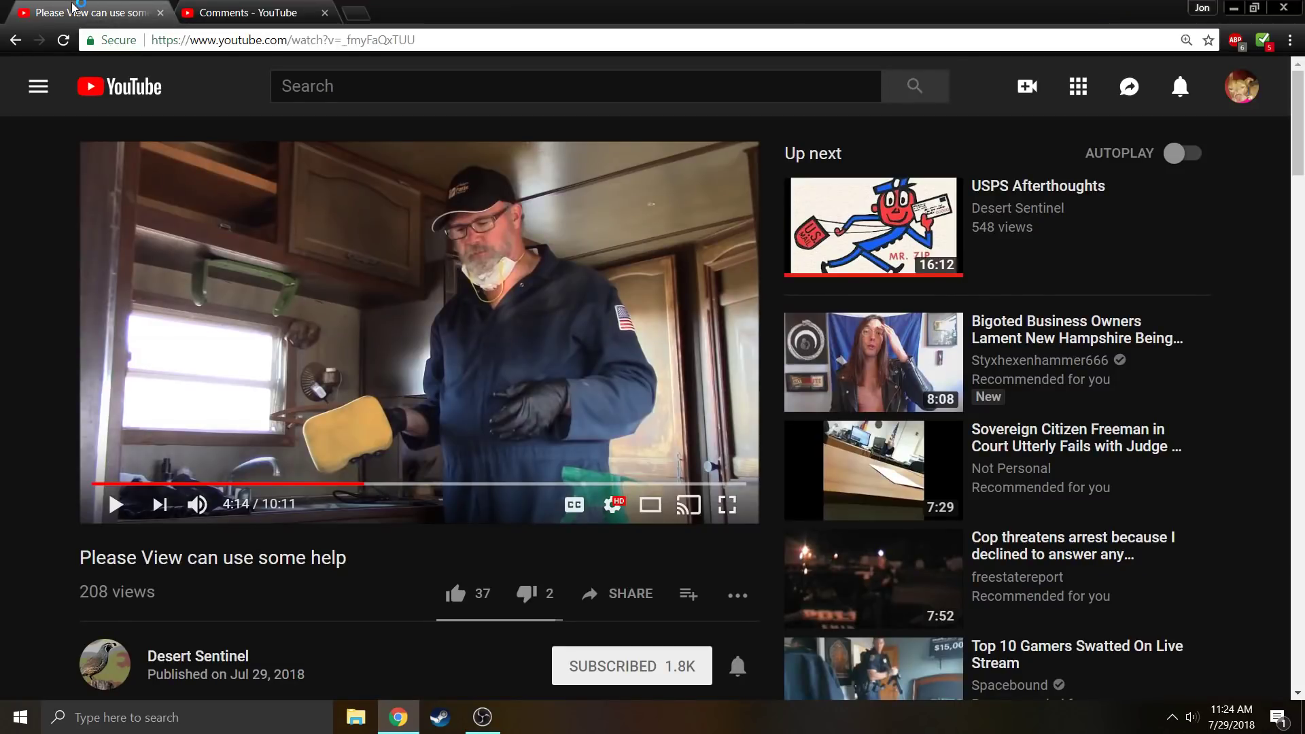
pyautogui.moveTo(548, 348)
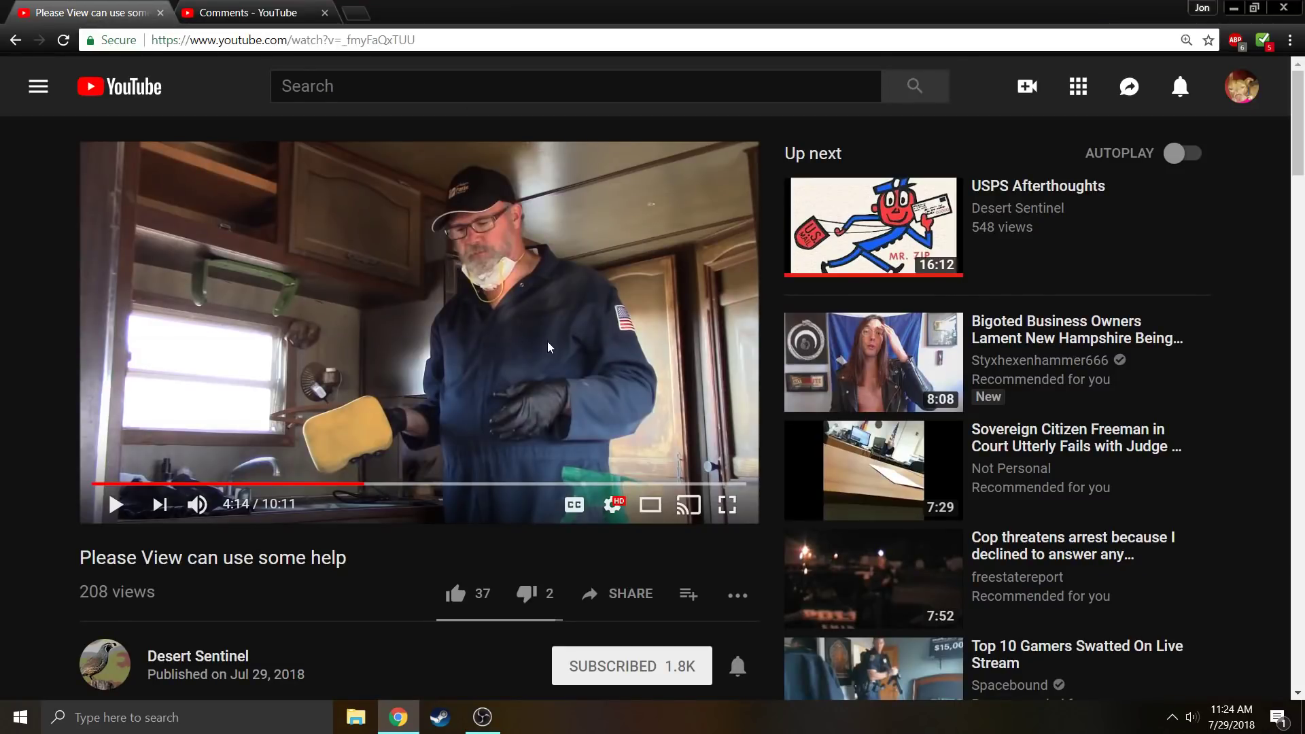
pyautogui.moveTo(433, 615)
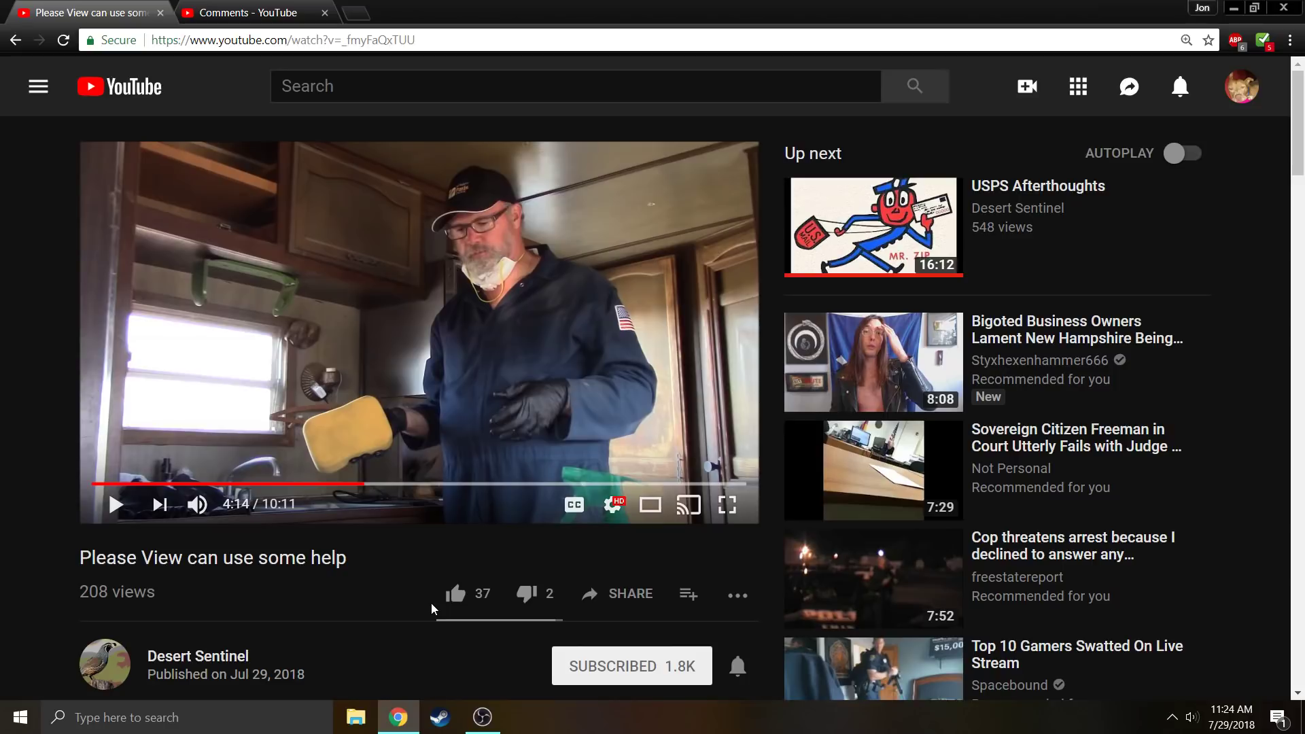
pyautogui.moveTo(381, 580)
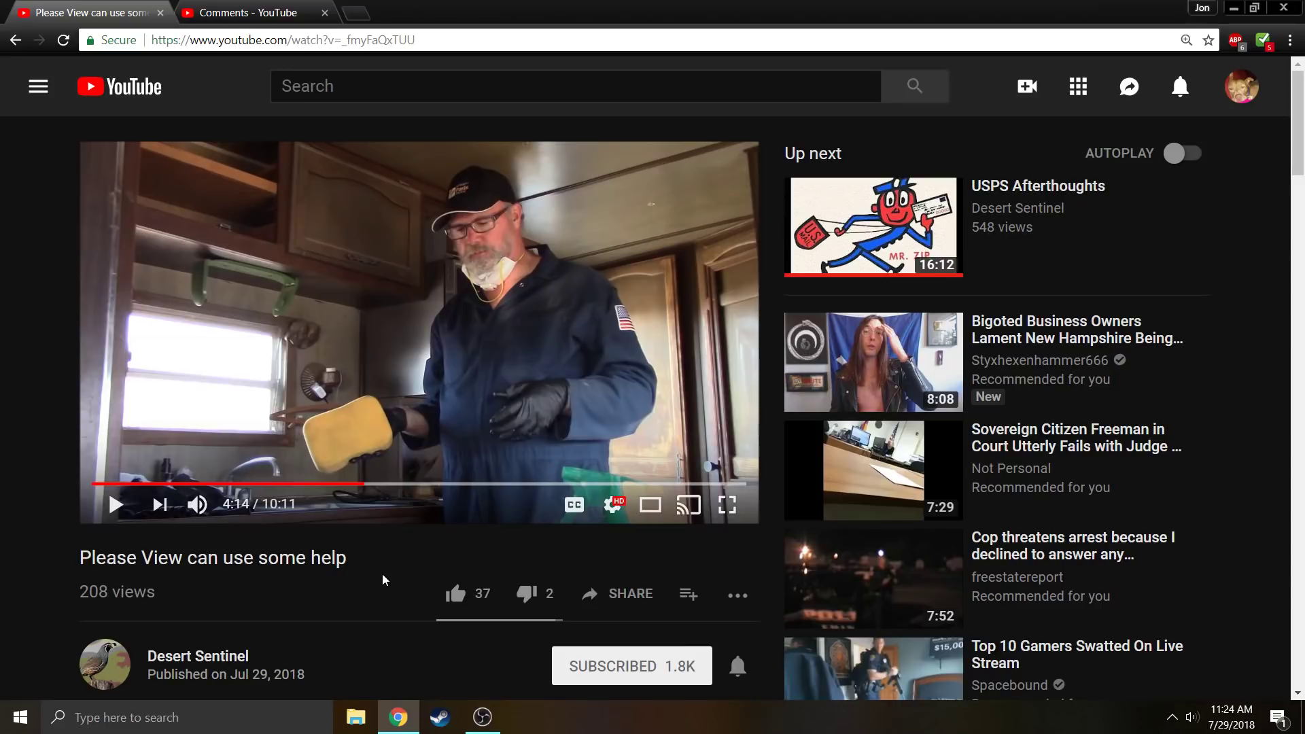
pyautogui.moveTo(251, 482)
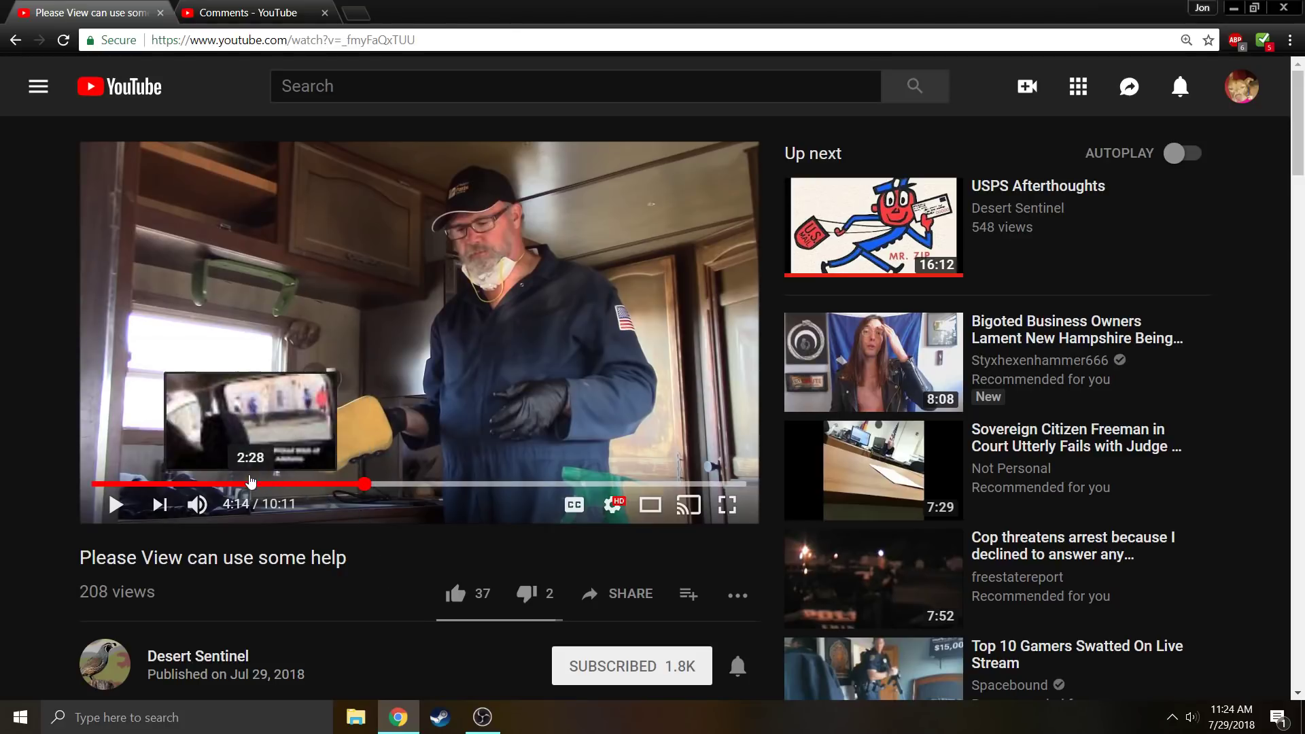
pyautogui.moveTo(189, 483)
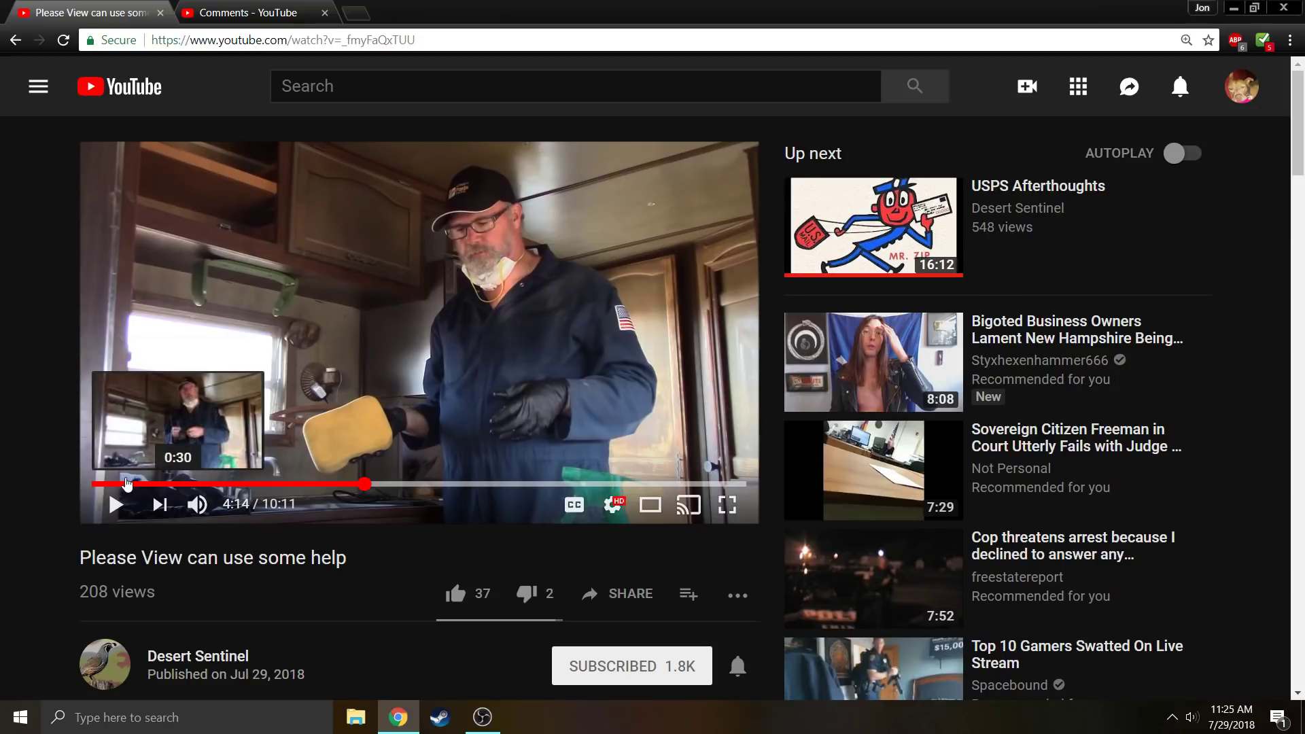
# Step: Rewind the Desert Sentinel video from 4:14 to about 0:33 on the progress bar
pyautogui.click(129, 483)
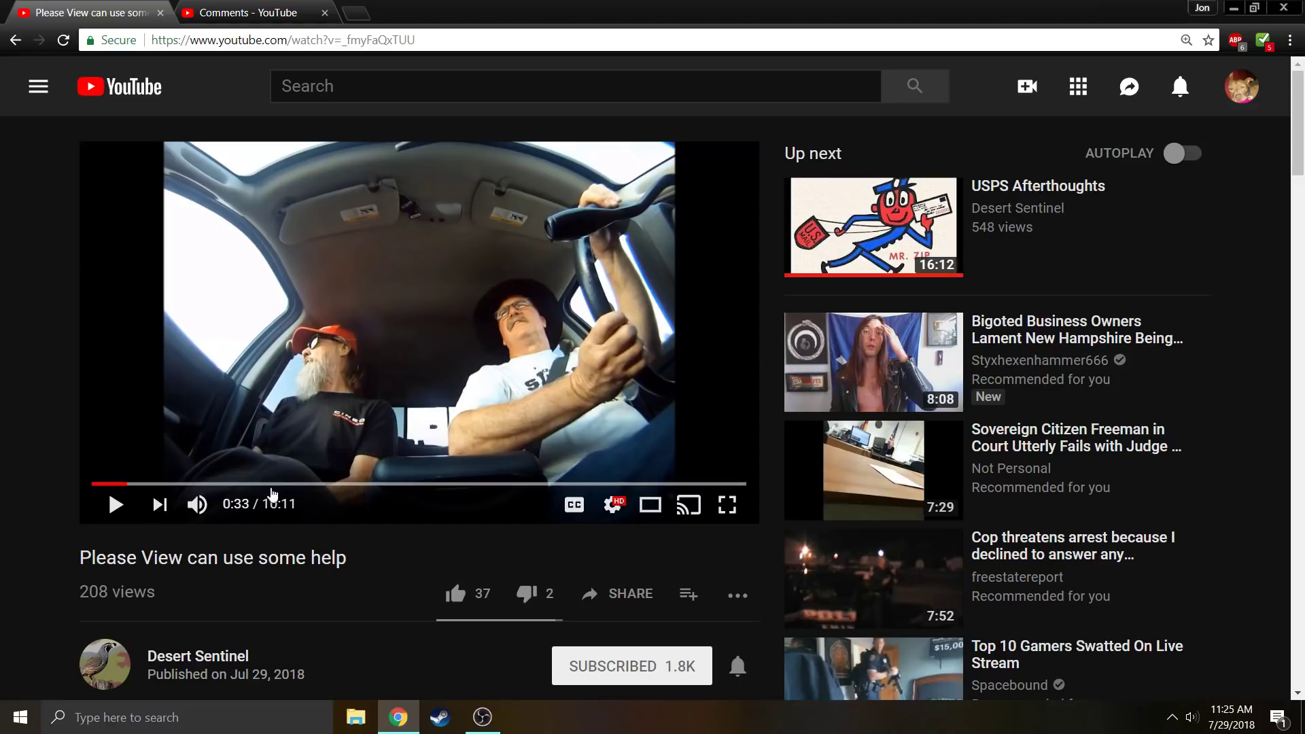
pyautogui.moveTo(333, 631)
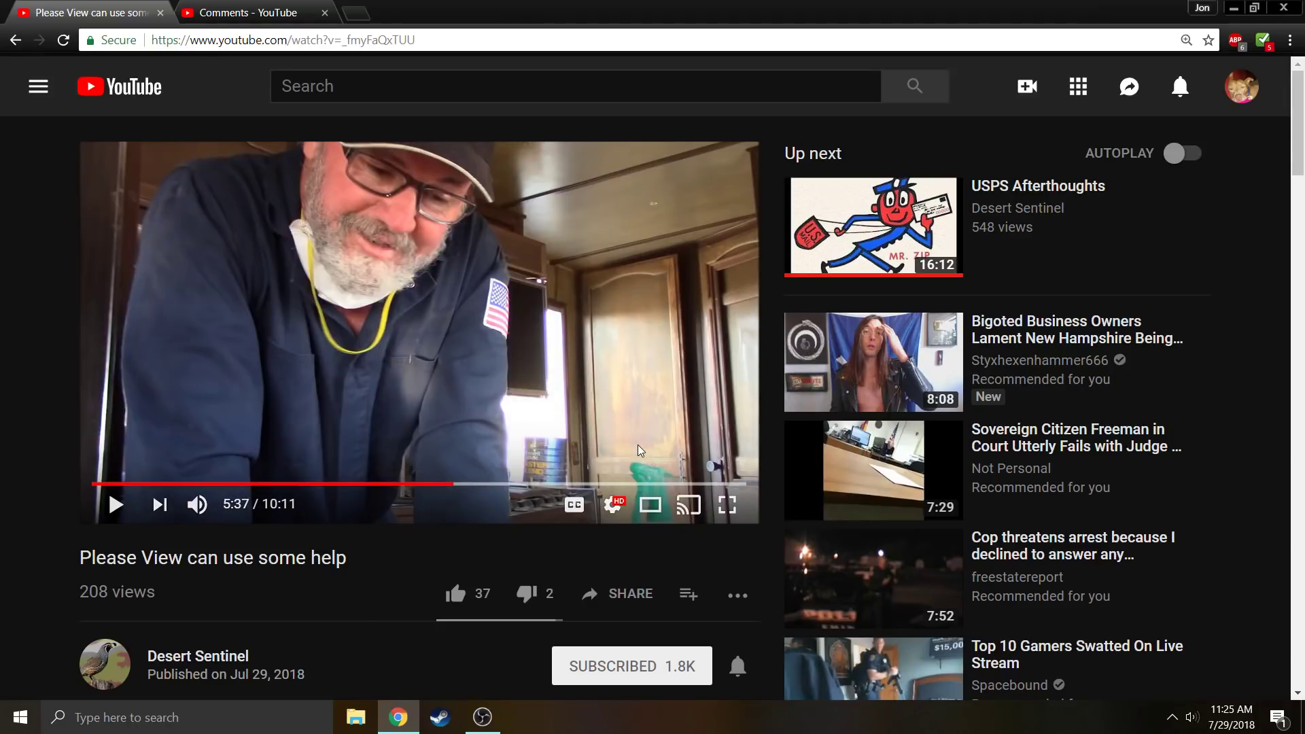
pyautogui.moveTo(527, 593)
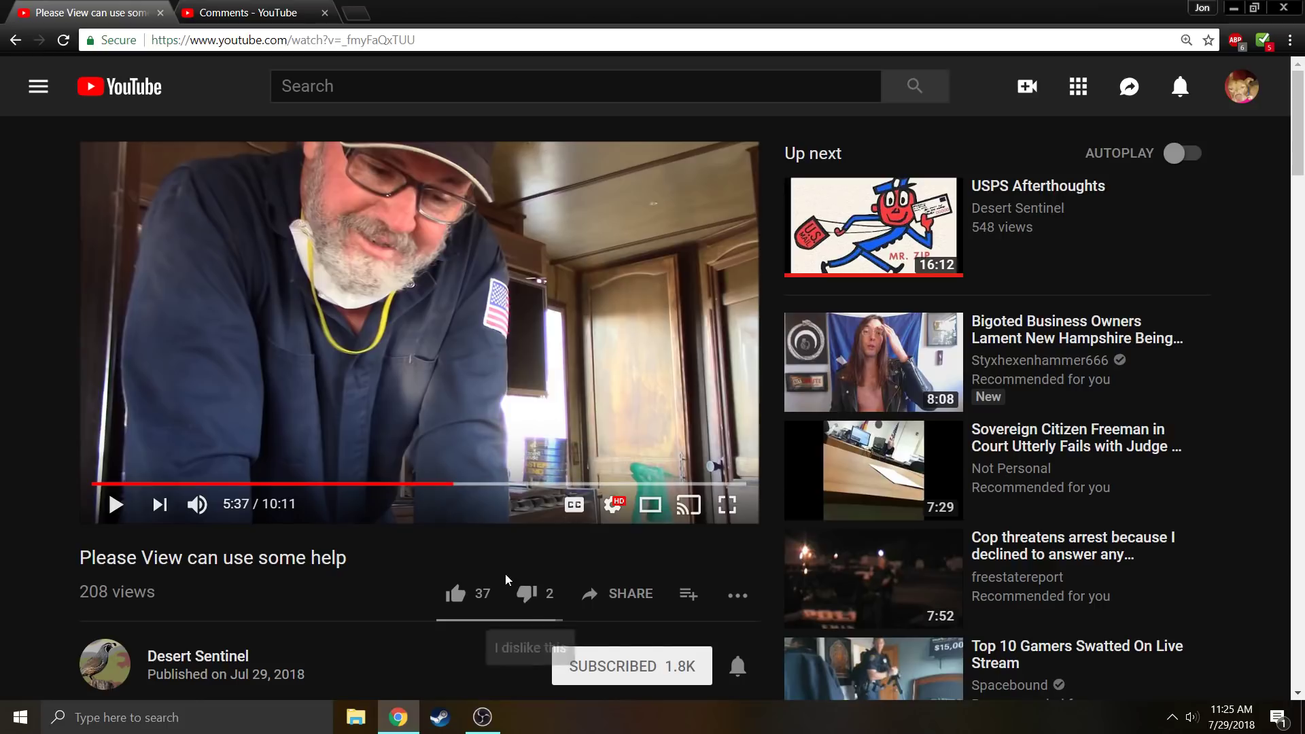
pyautogui.moveTo(475, 552)
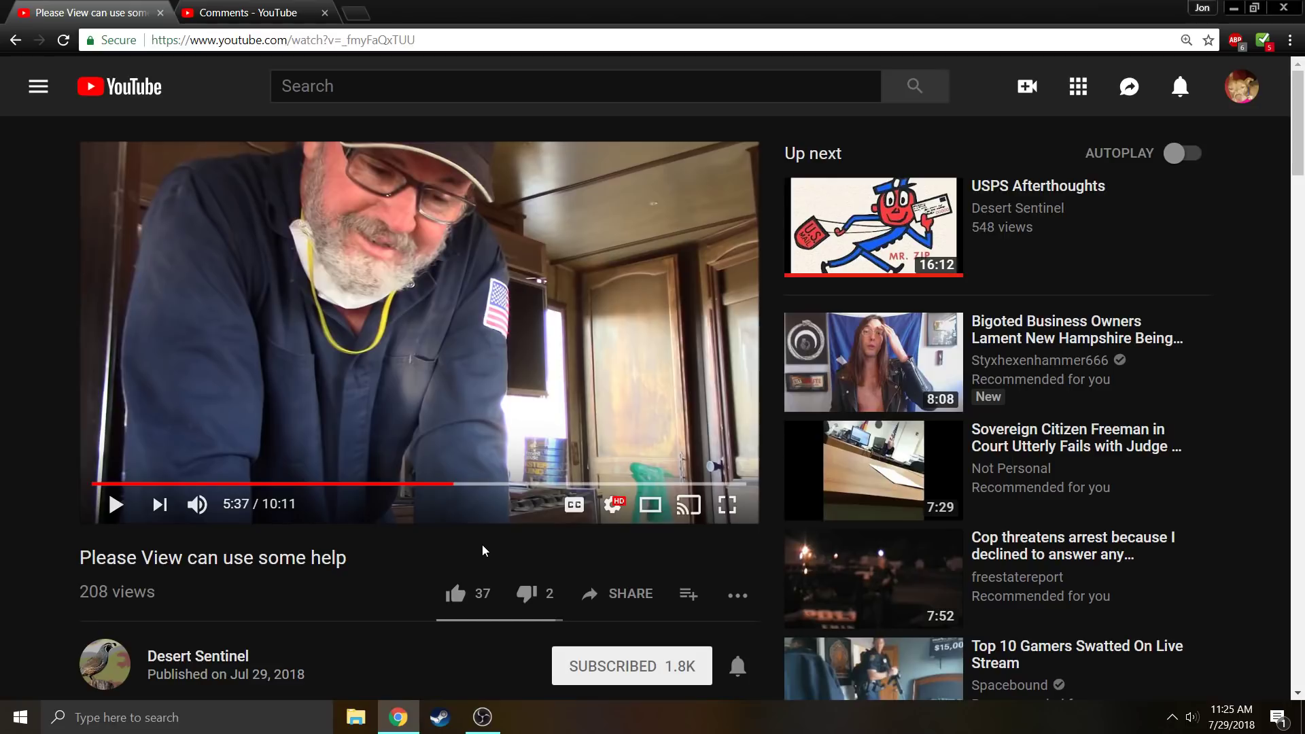
# Step: Seek the fundraising video back from 5:37 to about 4:38
pyautogui.click(388, 484)
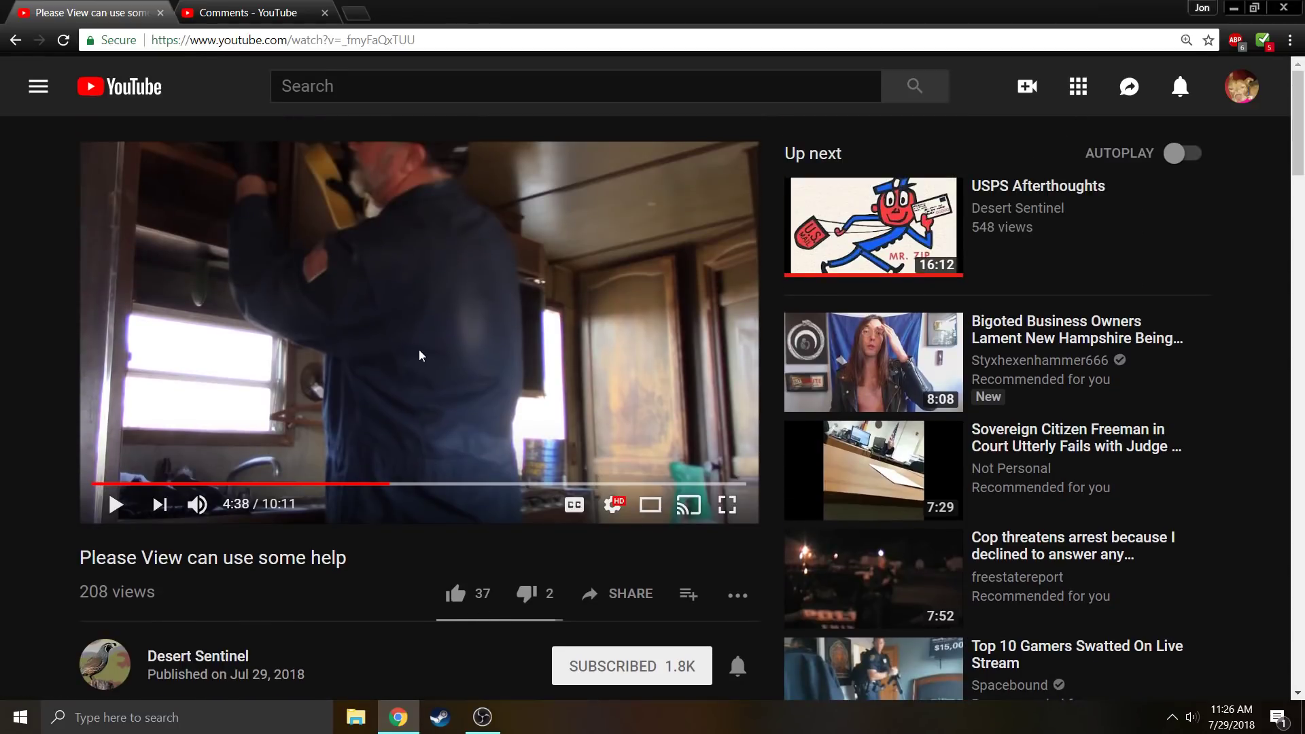
pyautogui.moveTo(471, 351)
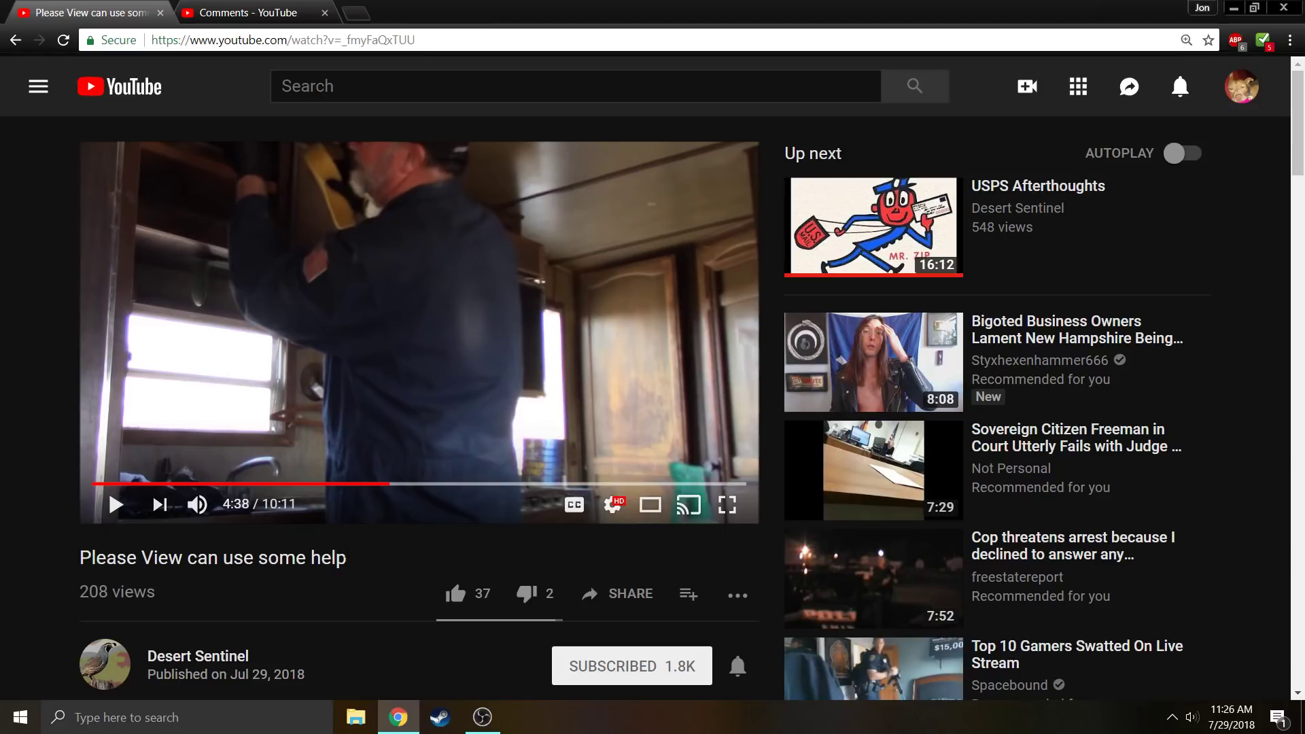
pyautogui.moveTo(349, 560)
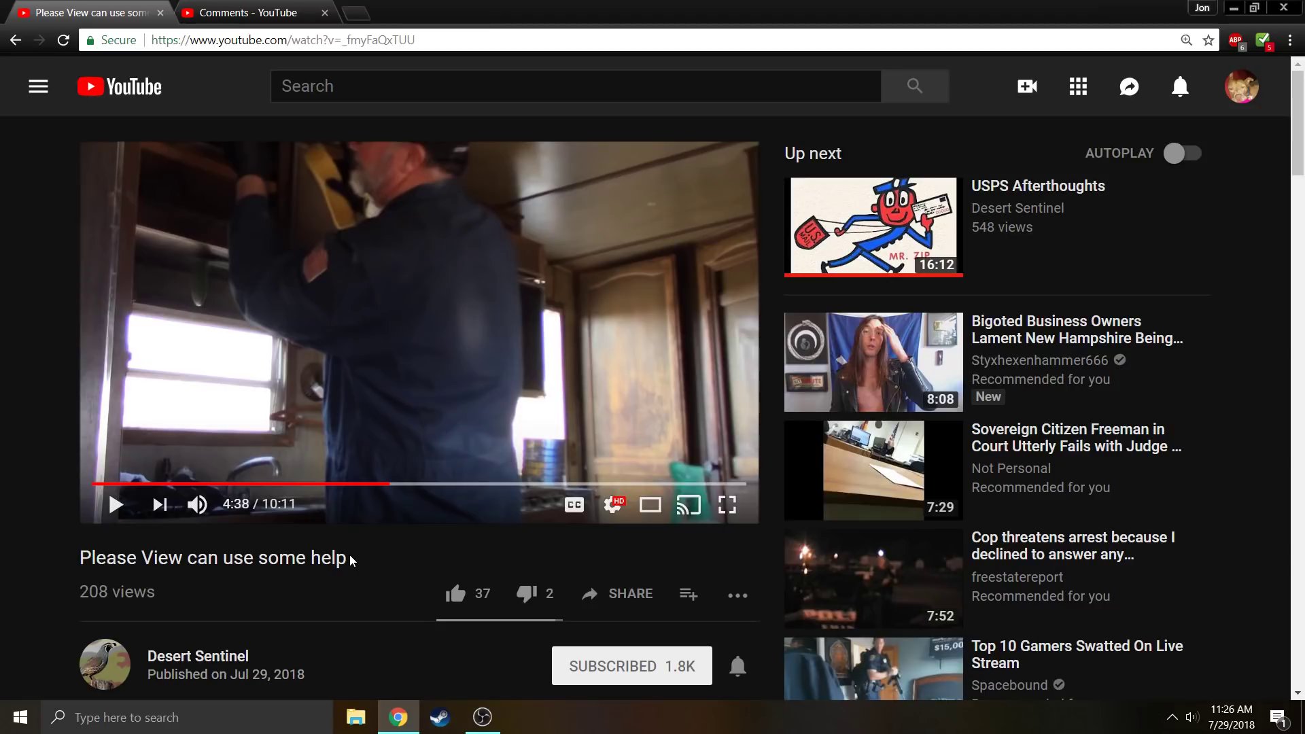
pyautogui.moveTo(387, 483)
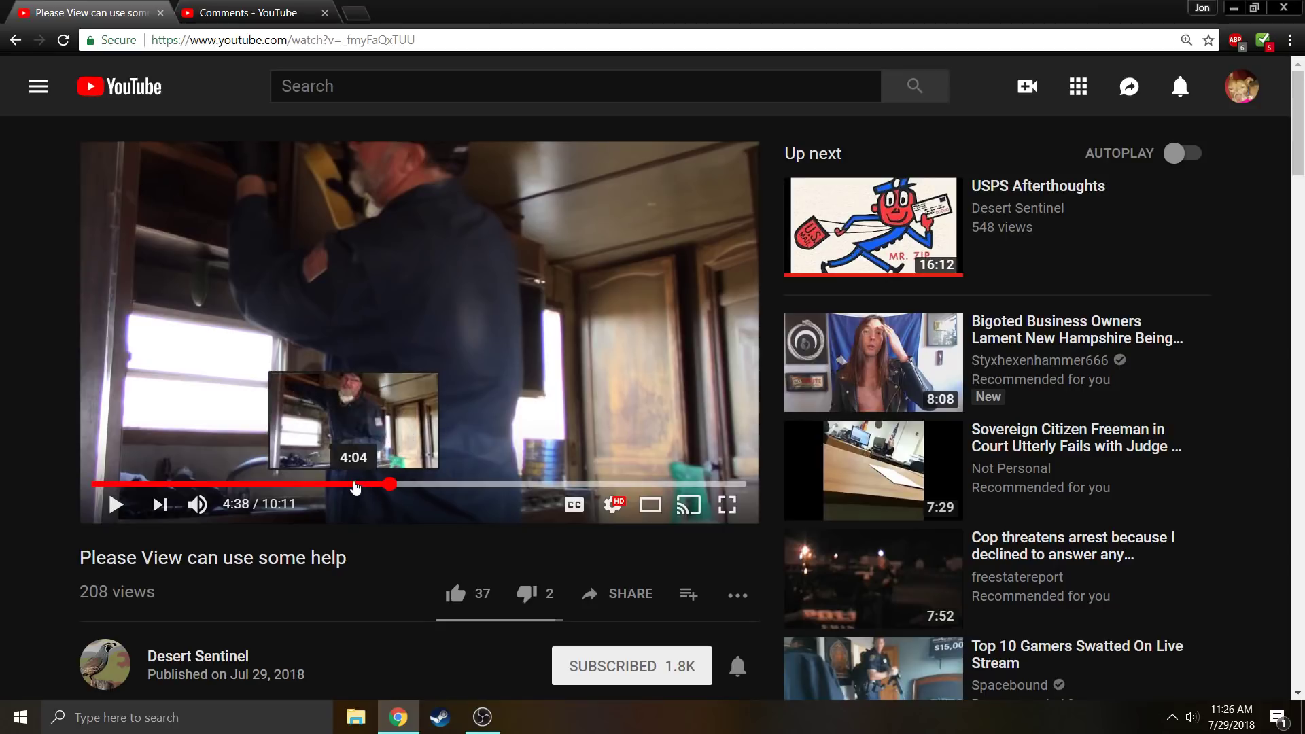
pyautogui.moveTo(375, 575)
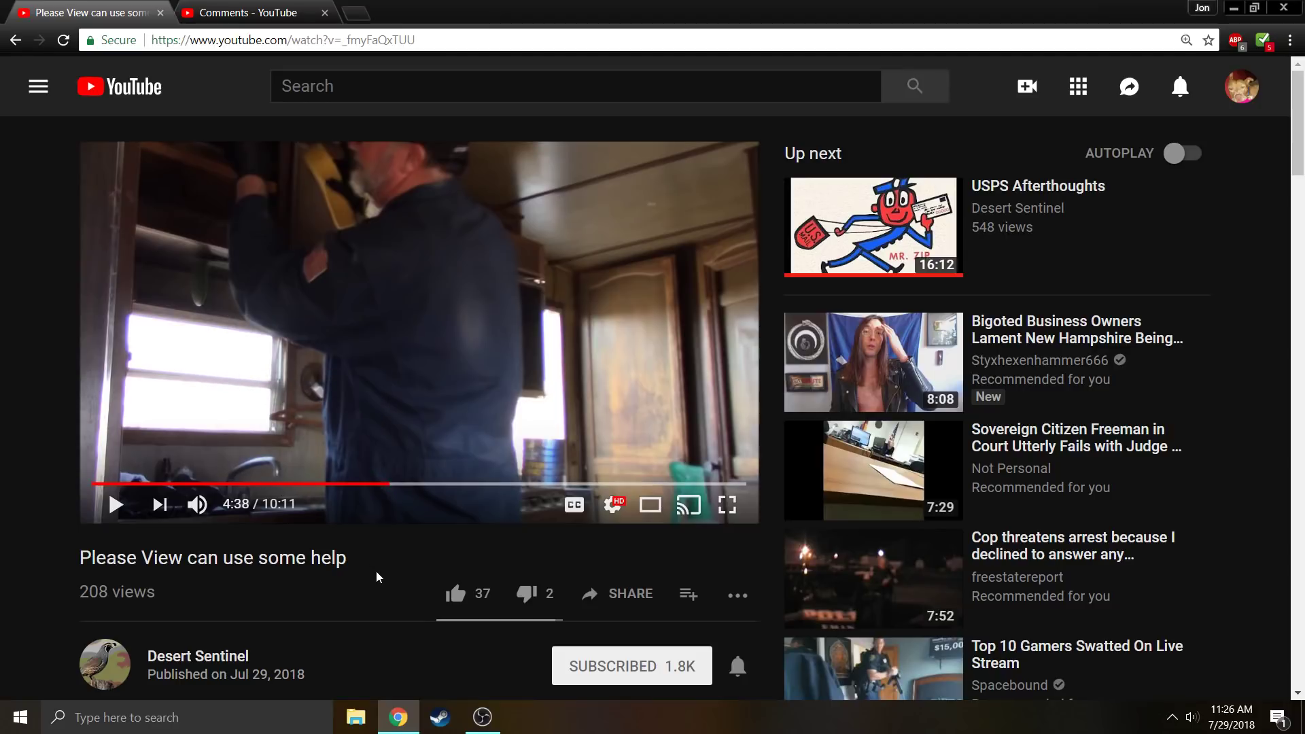